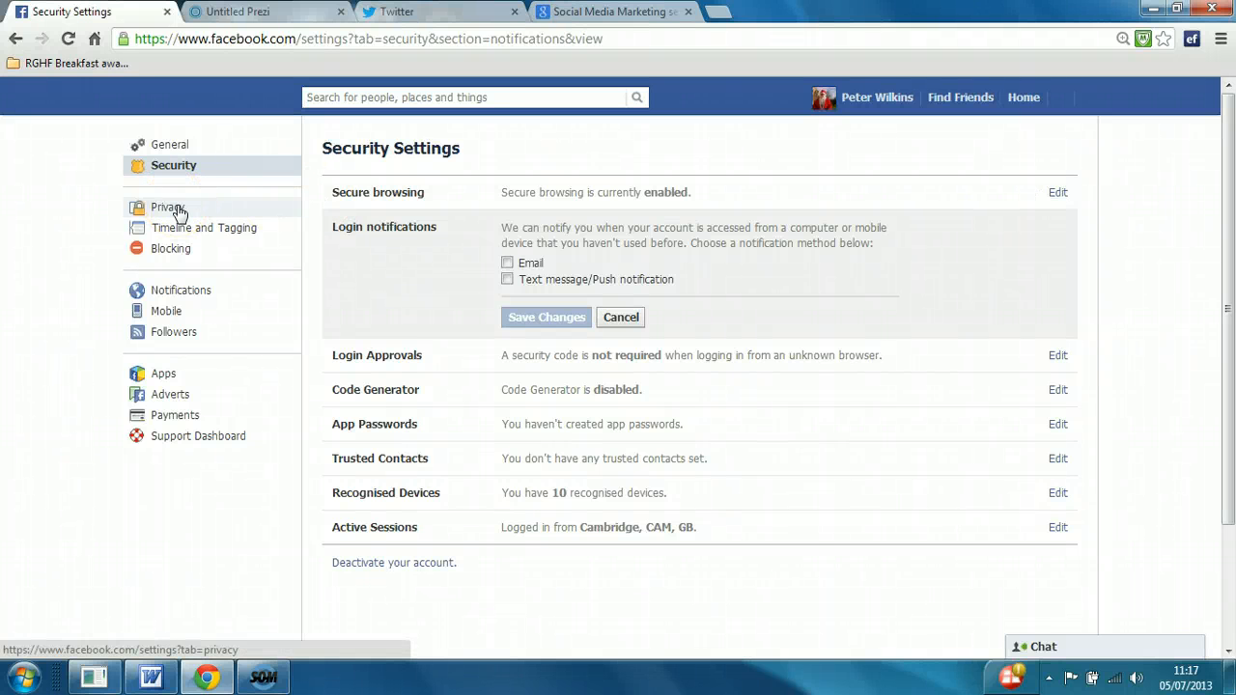
# - Switch from Security to the Privacy Settings and Tools page
pyautogui.click(166, 207)
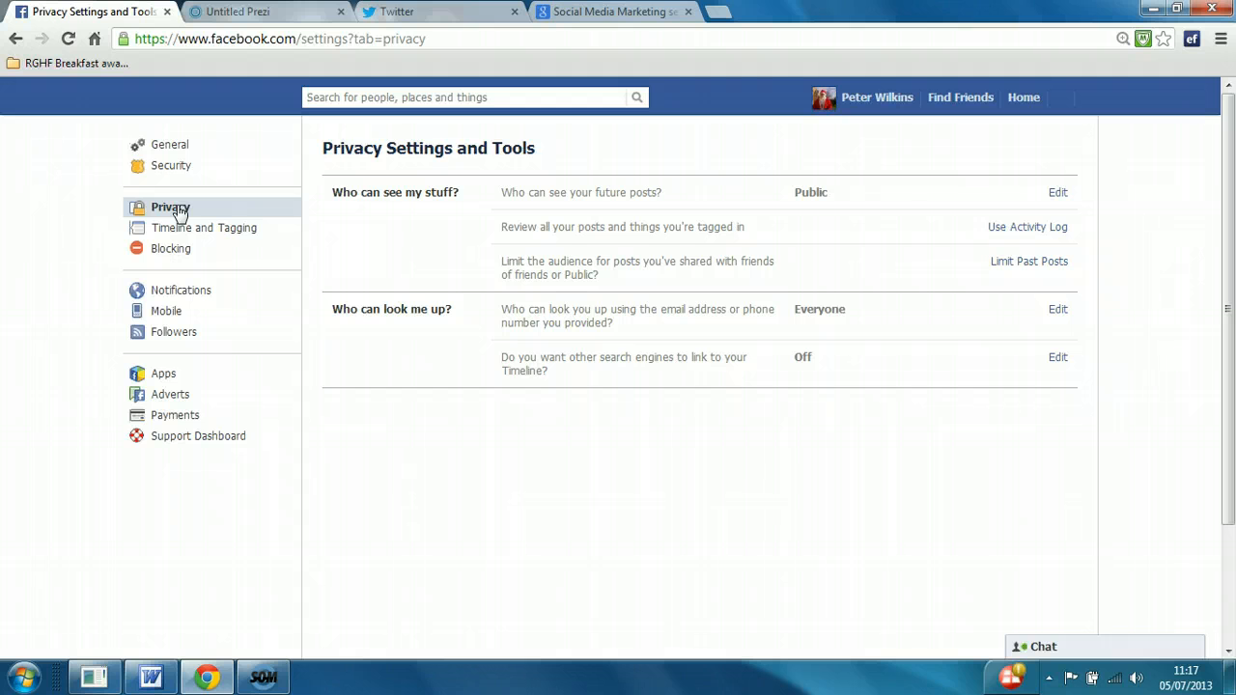
pyautogui.moveTo(407, 220)
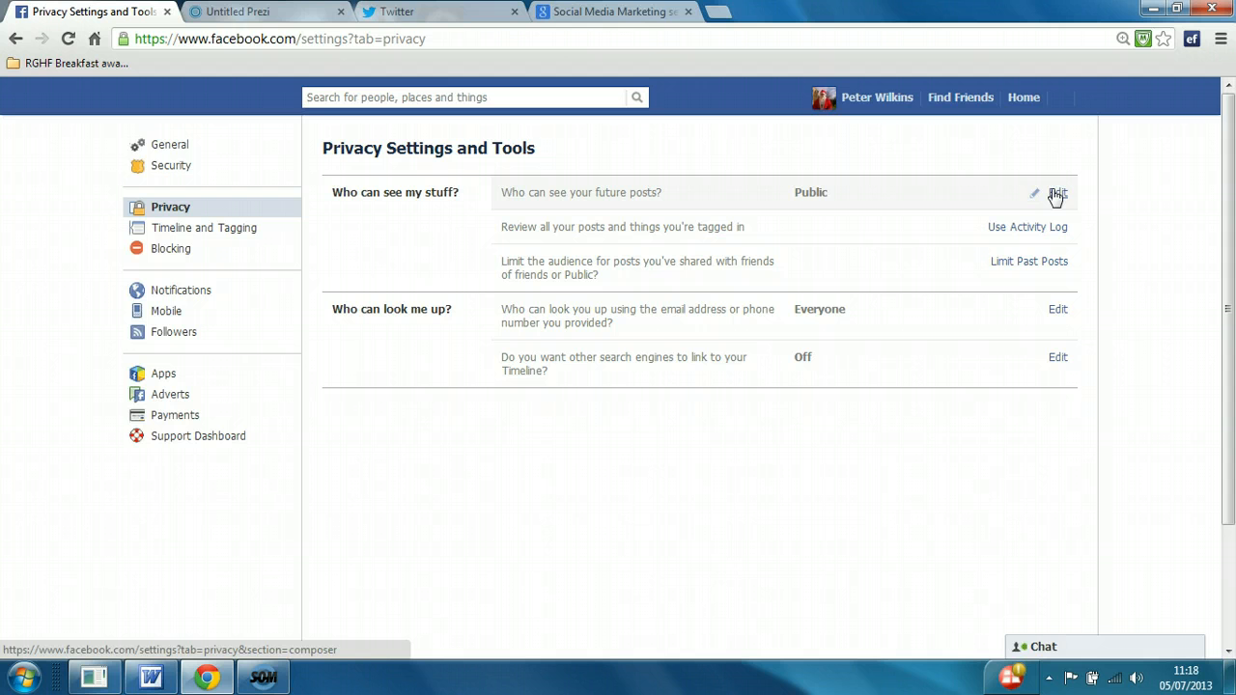
# - Change 'Who can see your future posts?' from Public to Friends and collapse the editor
pyautogui.click(1058, 193)
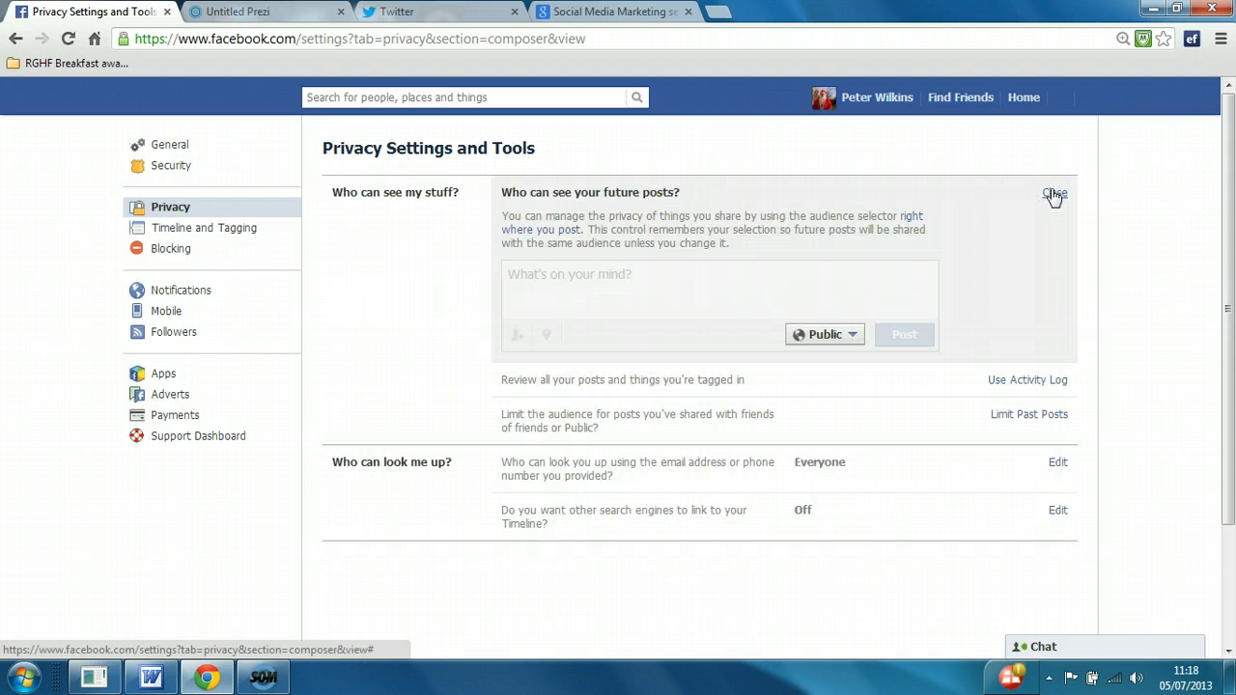
pyautogui.click(849, 334)
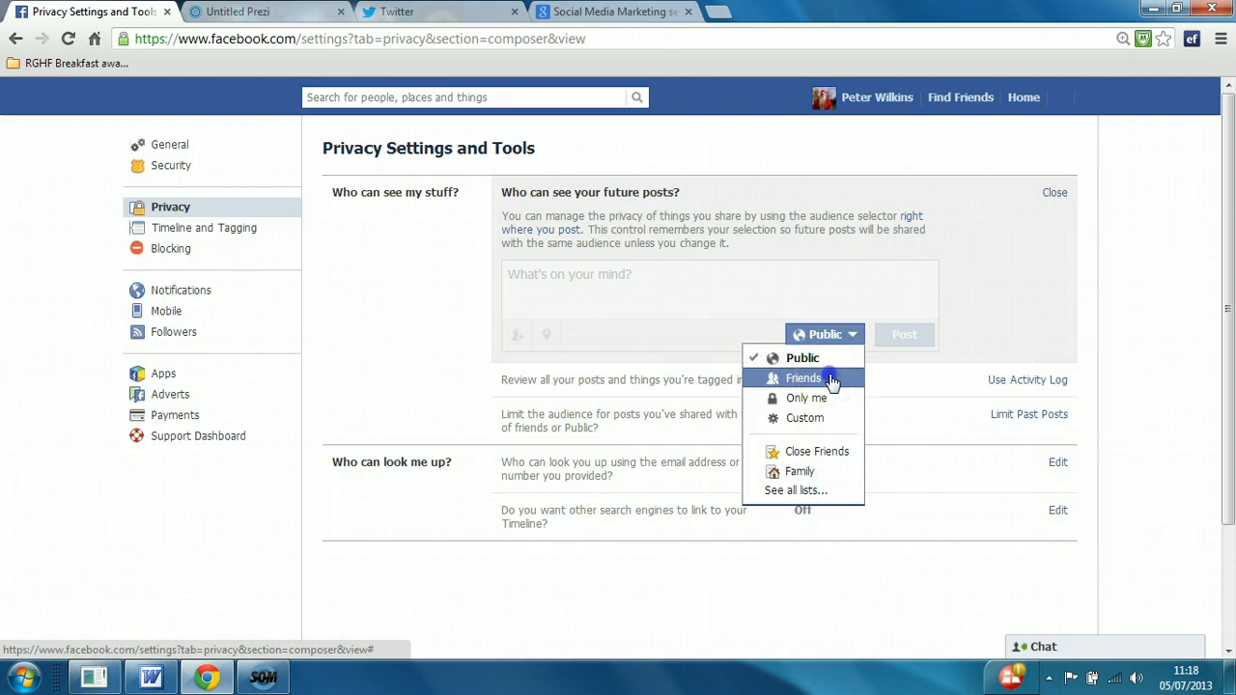
pyautogui.click(803, 377)
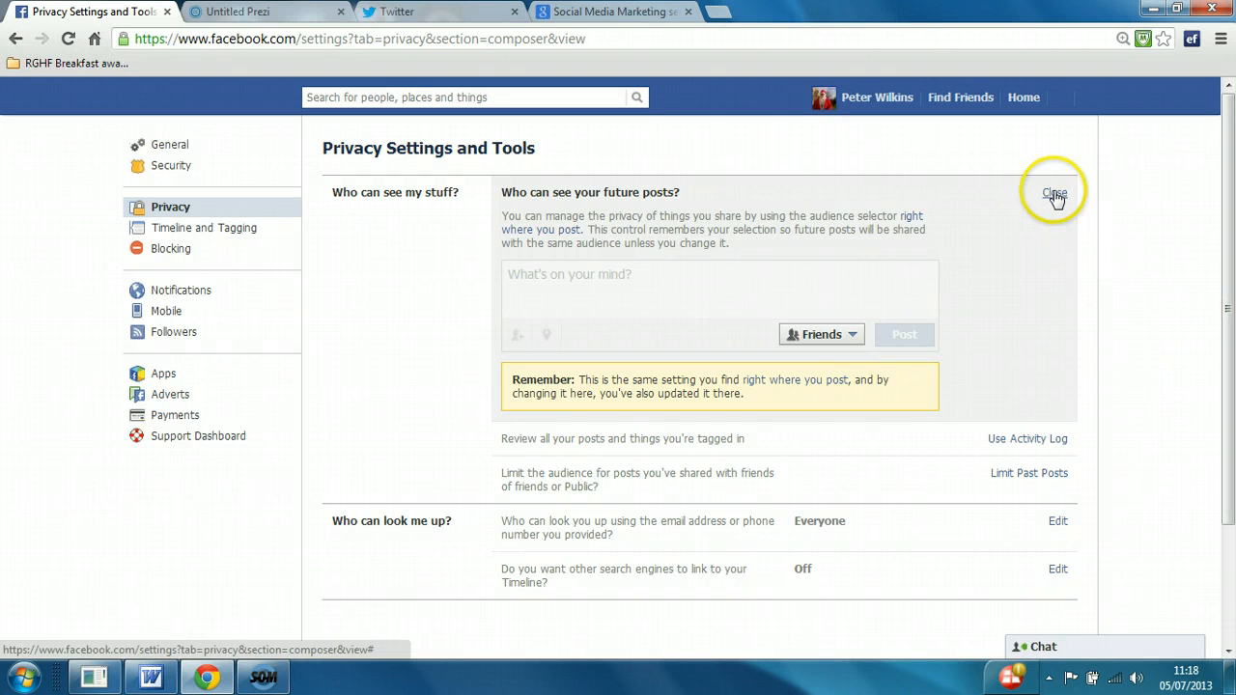
pyautogui.click(1054, 193)
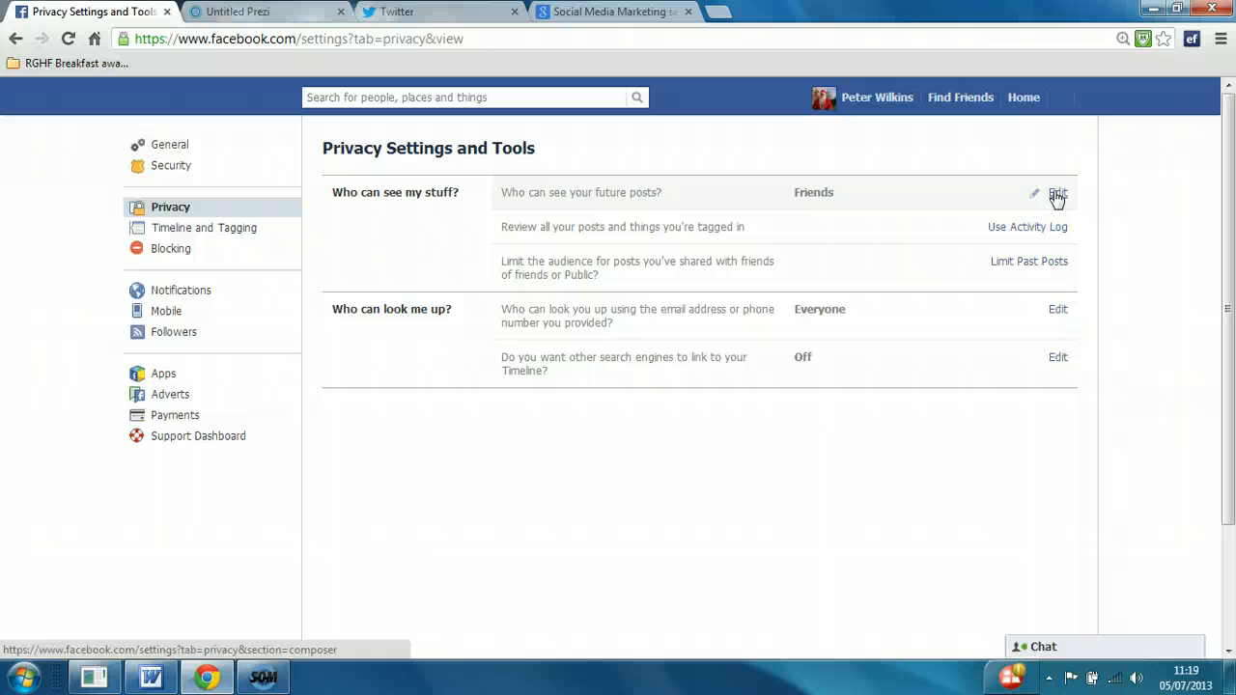
pyautogui.moveTo(692, 228)
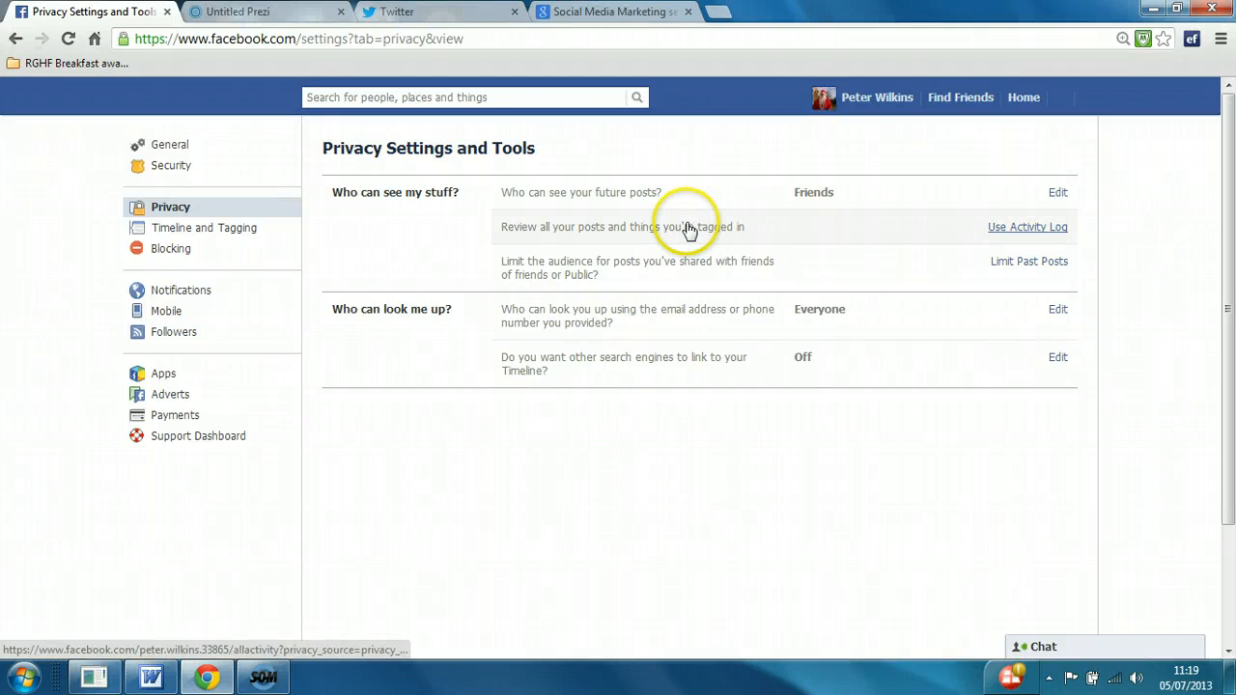
pyautogui.moveTo(764, 230)
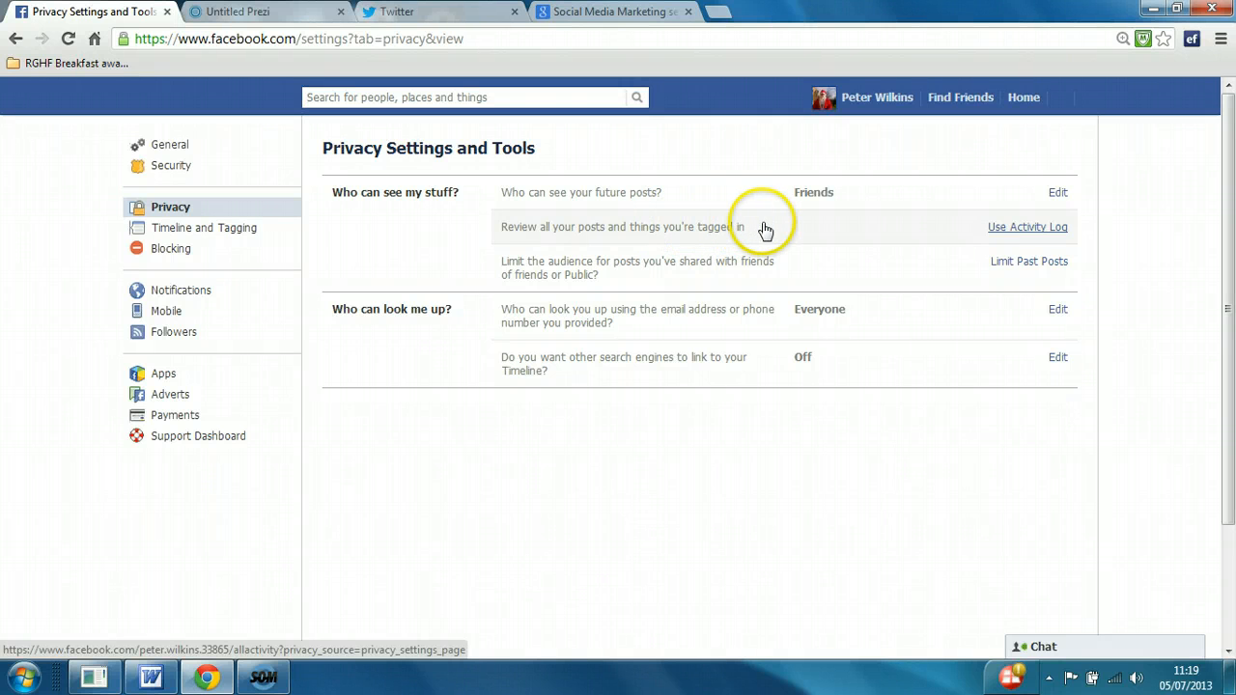
pyautogui.moveTo(1051, 234)
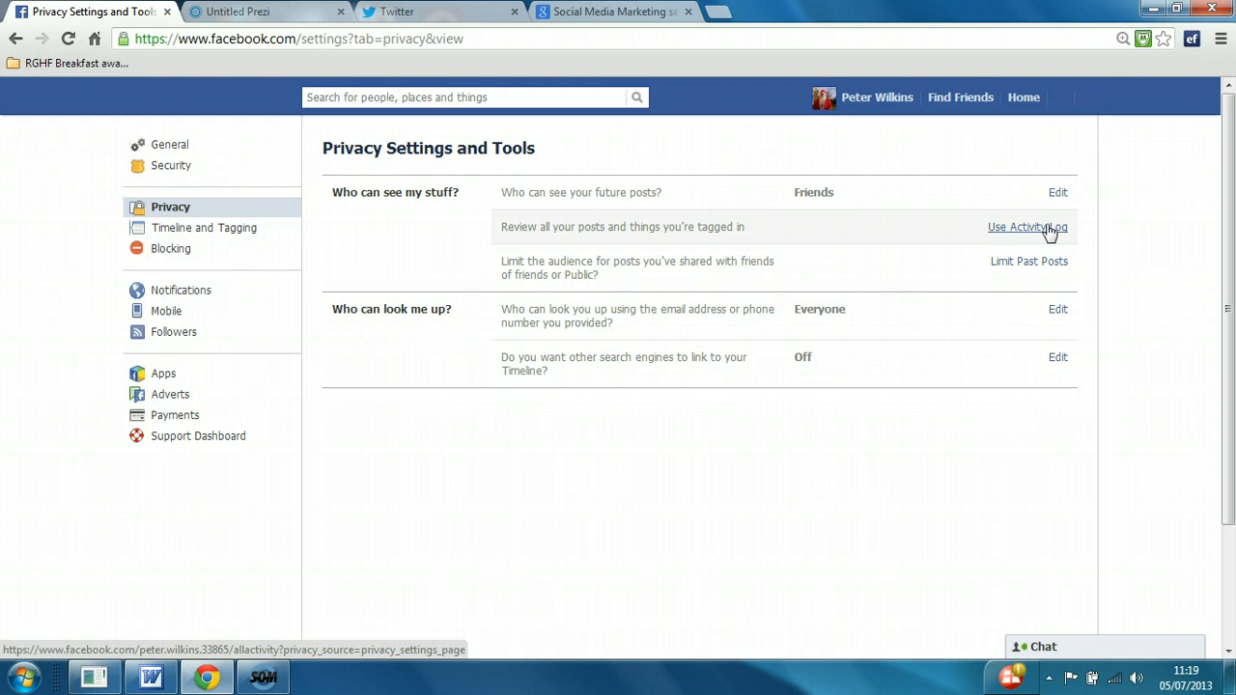
pyautogui.click(1027, 228)
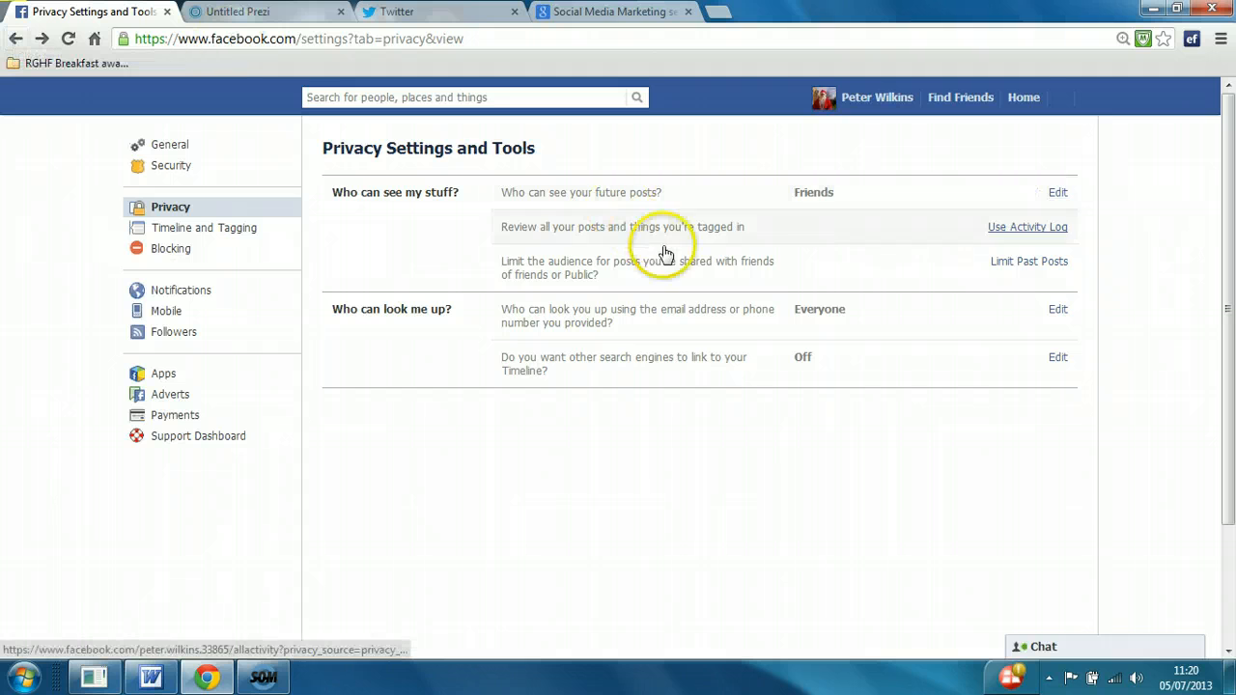
pyautogui.moveTo(712, 274)
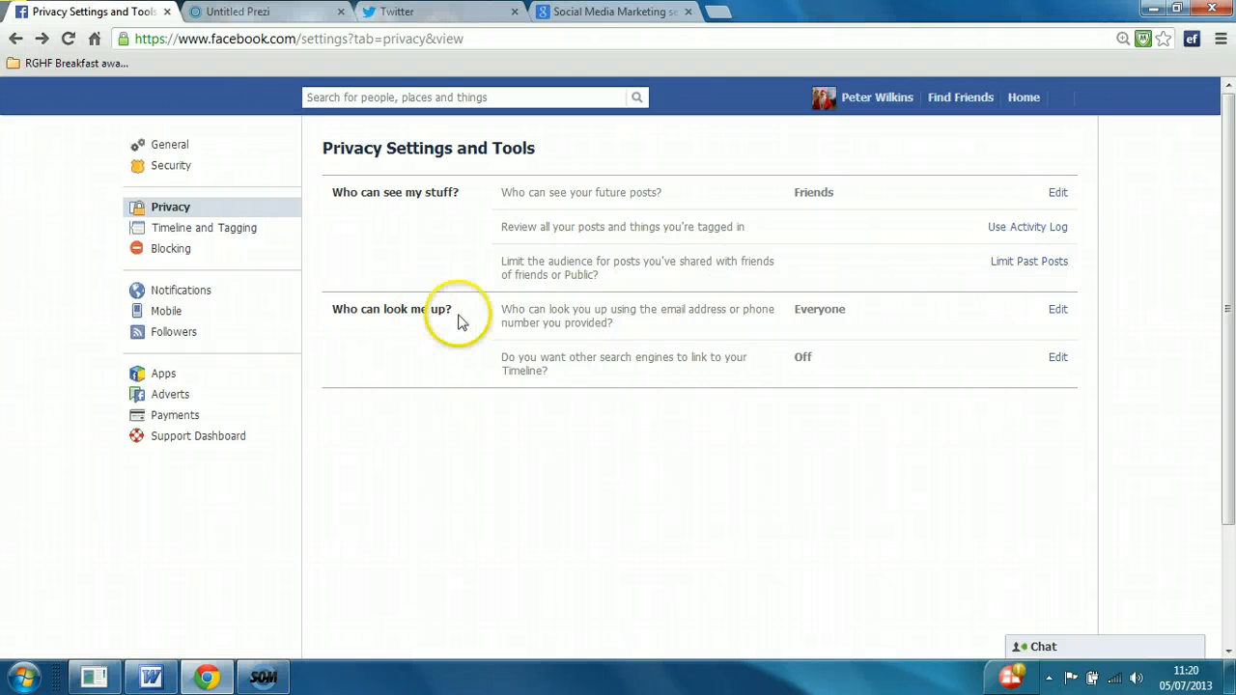
pyautogui.moveTo(548, 324)
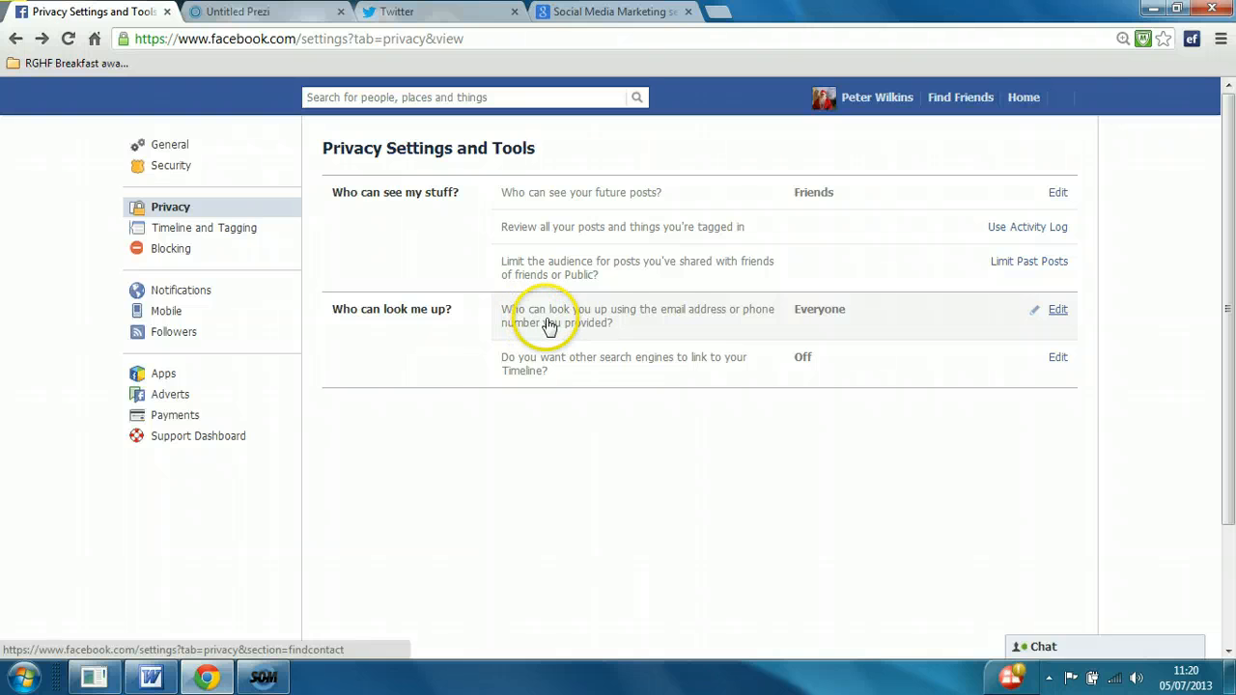
pyautogui.moveTo(685, 324)
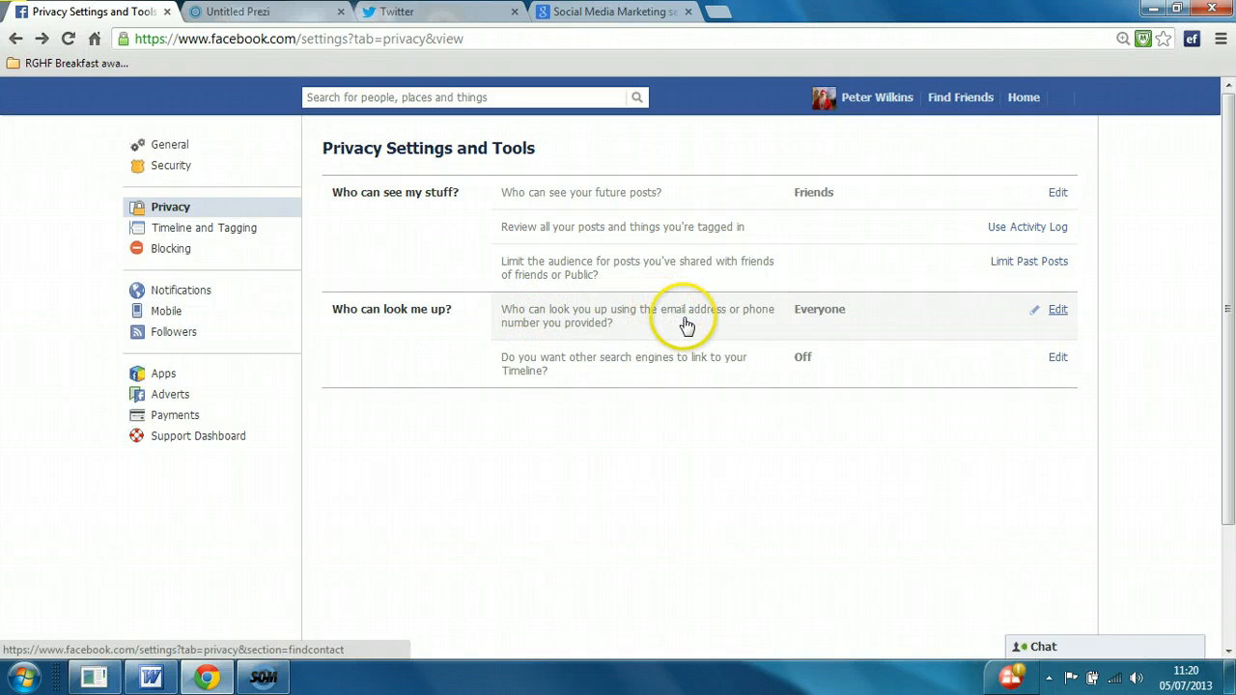
pyautogui.moveTo(815, 321)
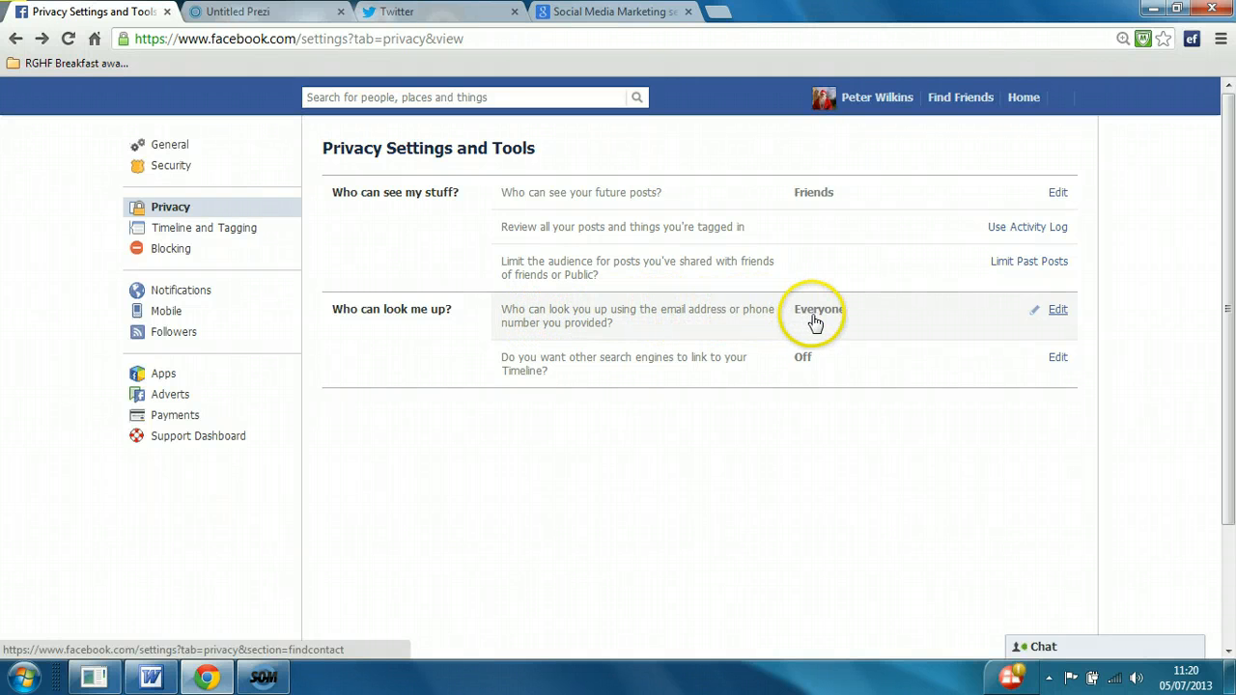
# - Change who can look you up by email or phone from Everyone to Friends
pyautogui.click(1058, 309)
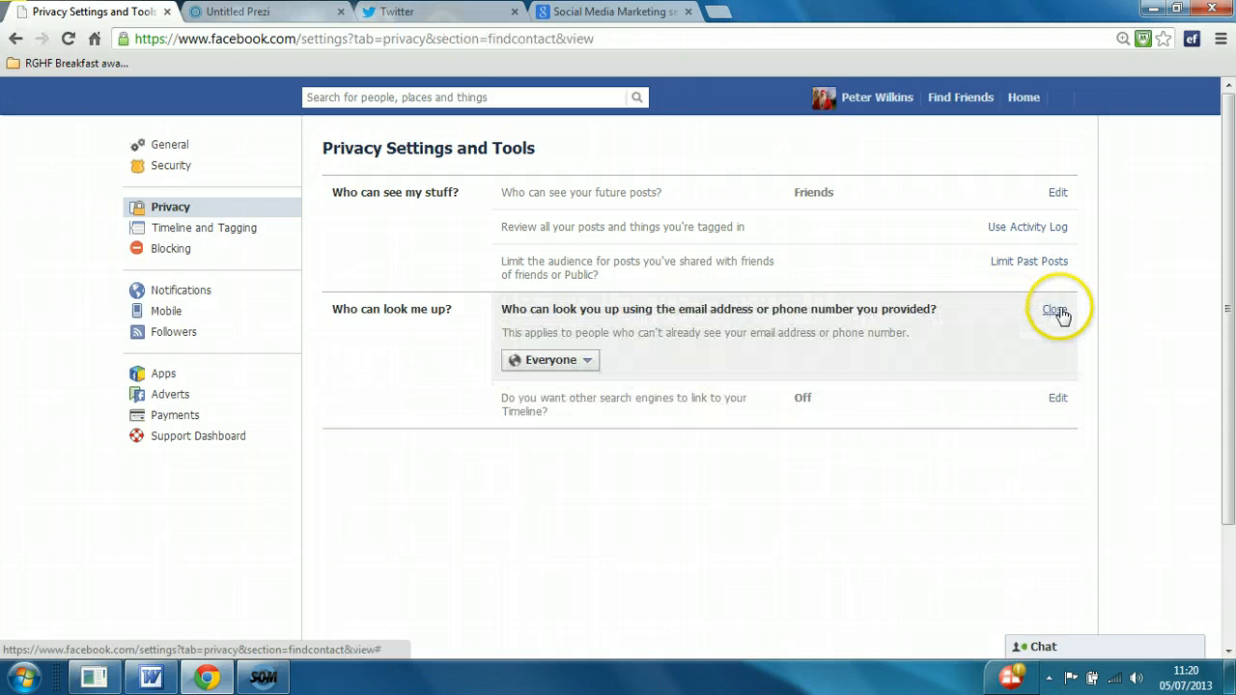
pyautogui.click(550, 359)
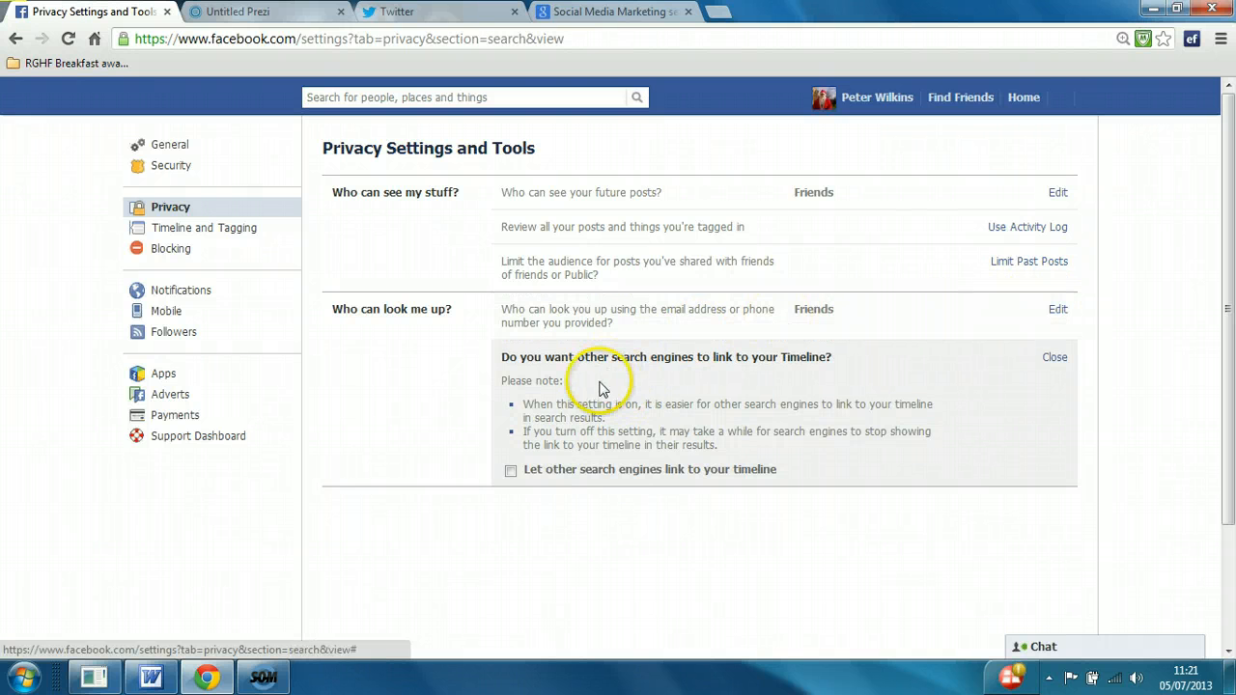
pyautogui.moveTo(911, 371)
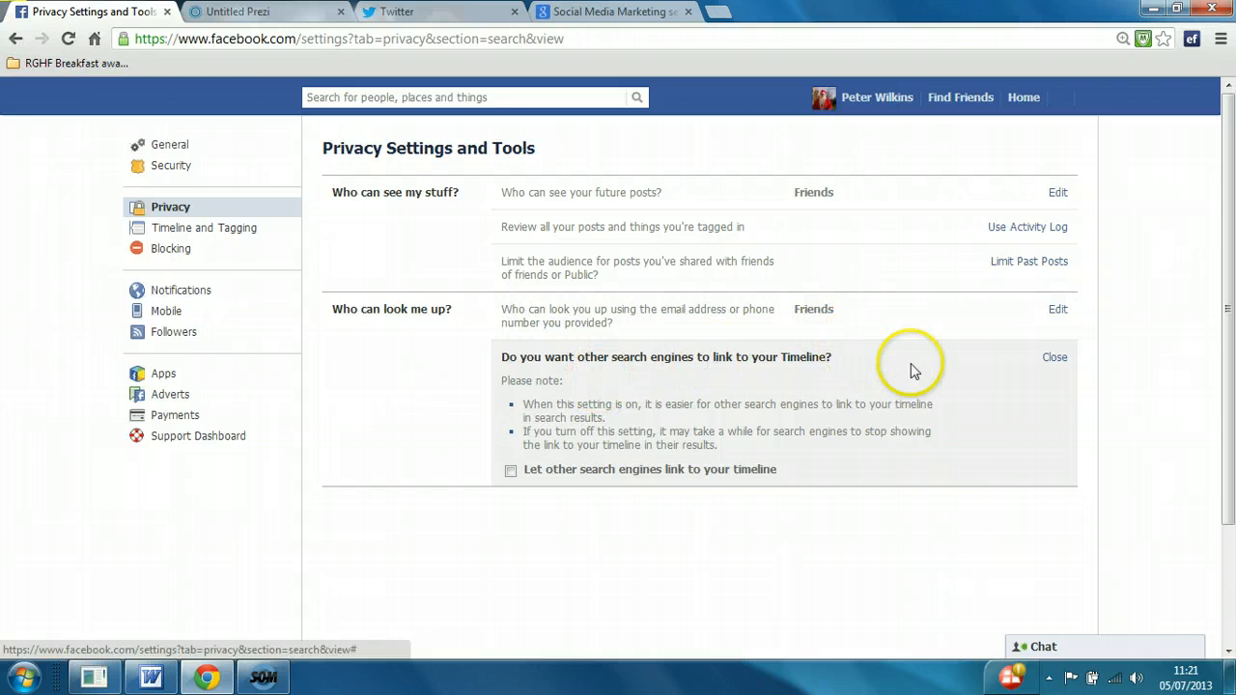
# - Leave search-engine linking to the timeline Off and collapse the setting
pyautogui.click(1054, 357)
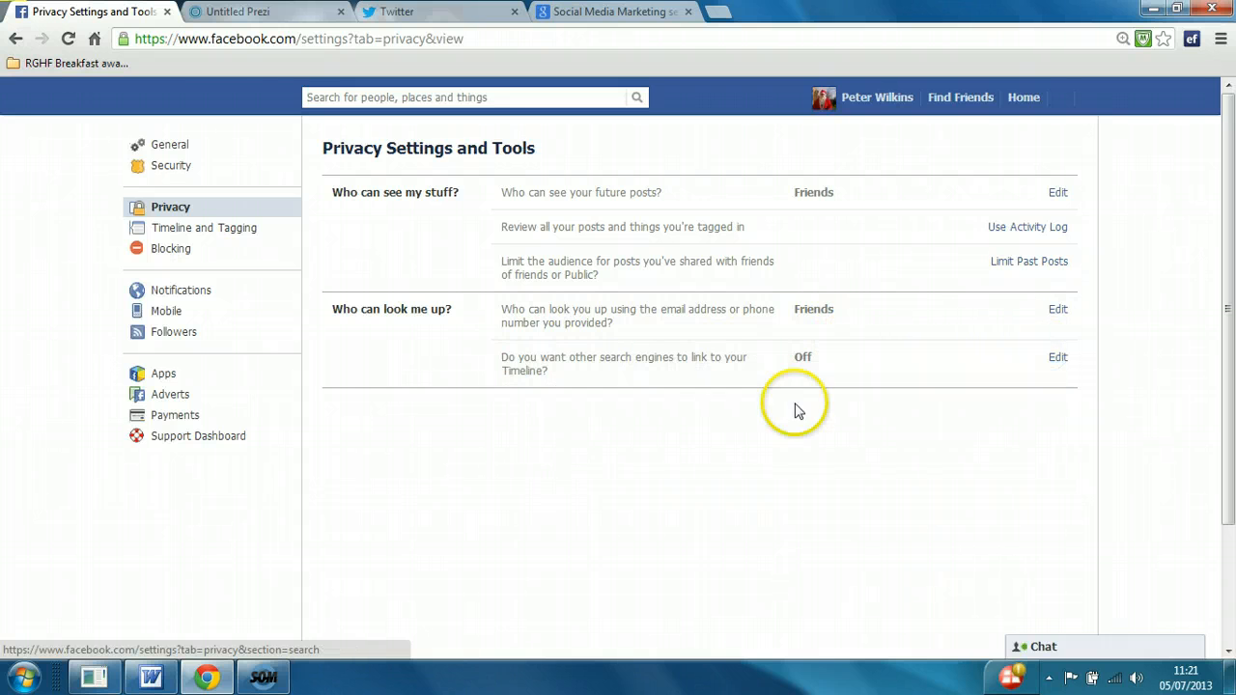